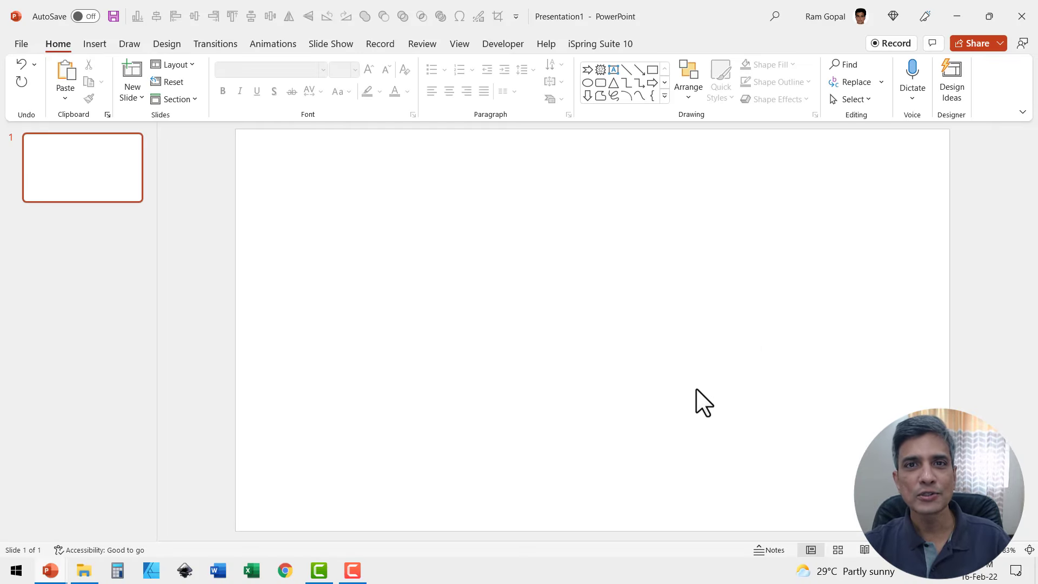
mouse_move(694, 301)
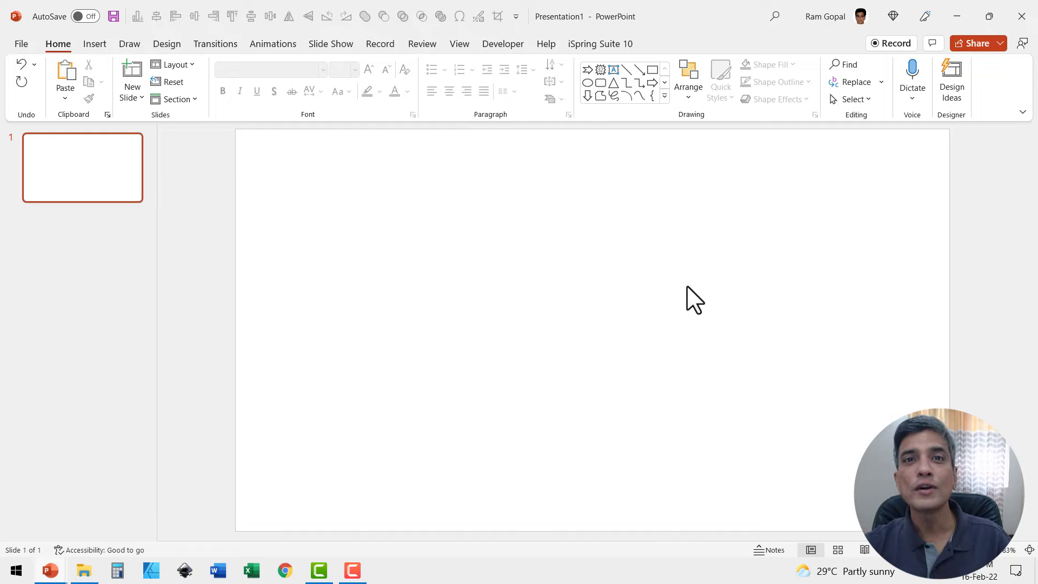
Choose the Isosceles Triangle from the Shapes gallery to draw a large black triangle
click(666, 95)
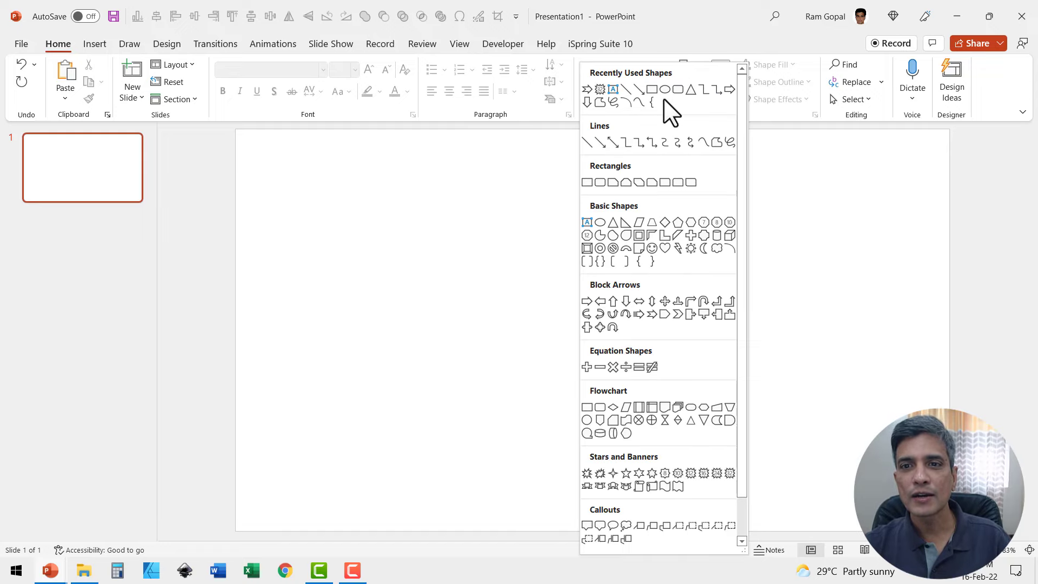
mouse_move(627, 227)
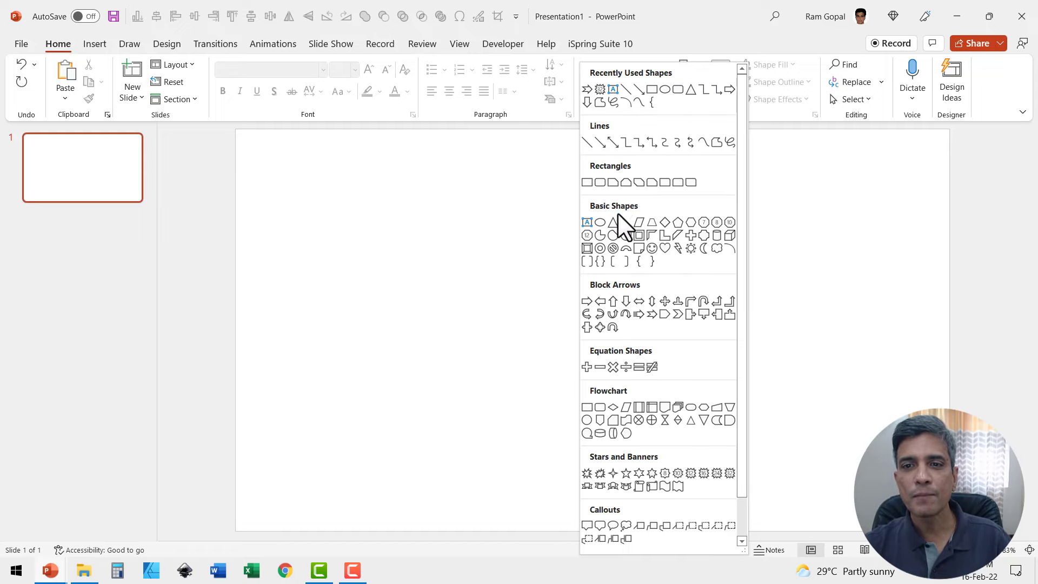
click(600, 223)
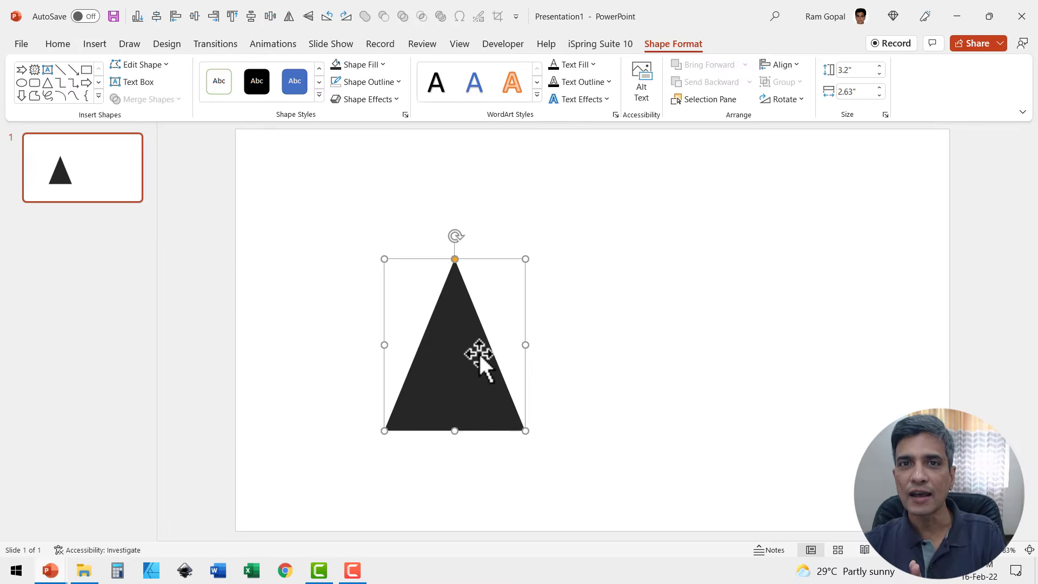
mouse_move(557, 373)
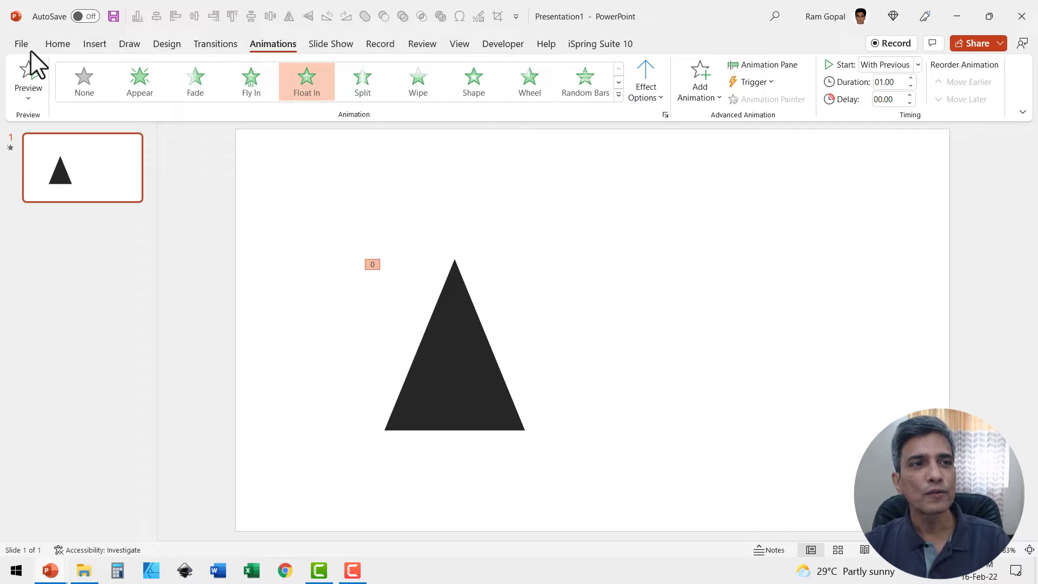
Export the slide as a Large 720p animated GIF with transparent background, named 'Sa…' on the Desktop
click(21, 43)
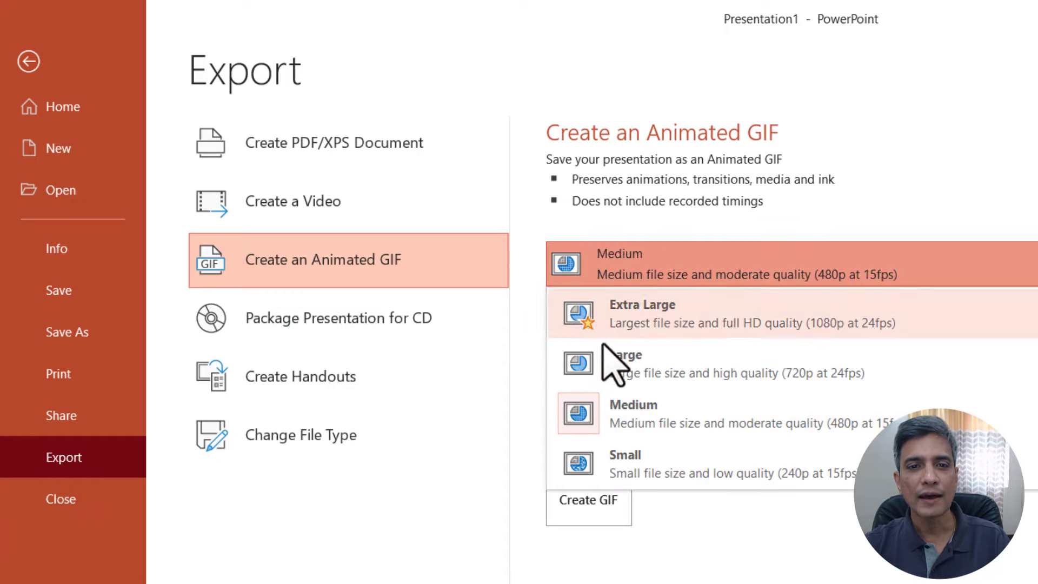
click(625, 363)
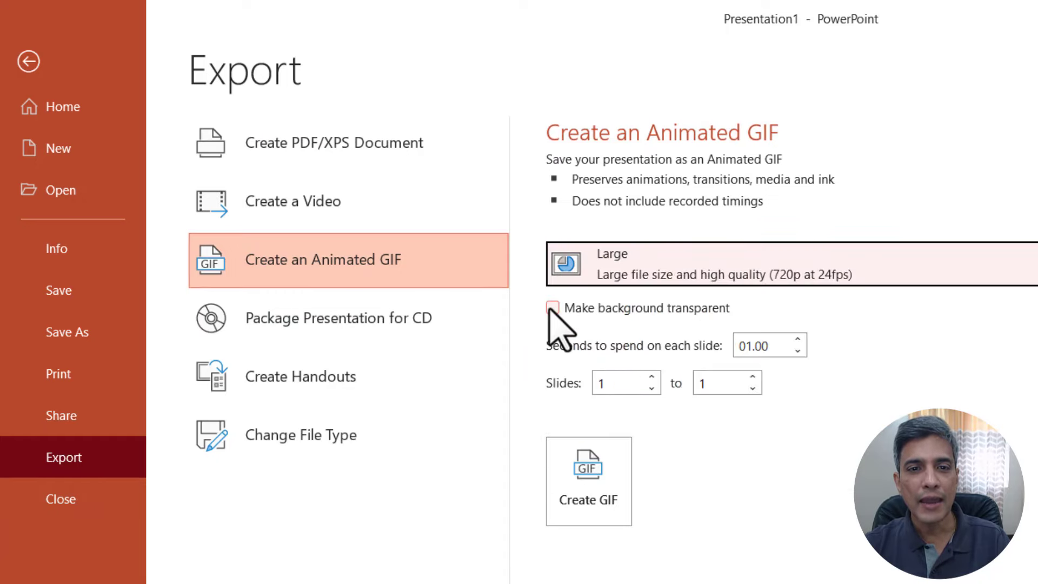
click(552, 309)
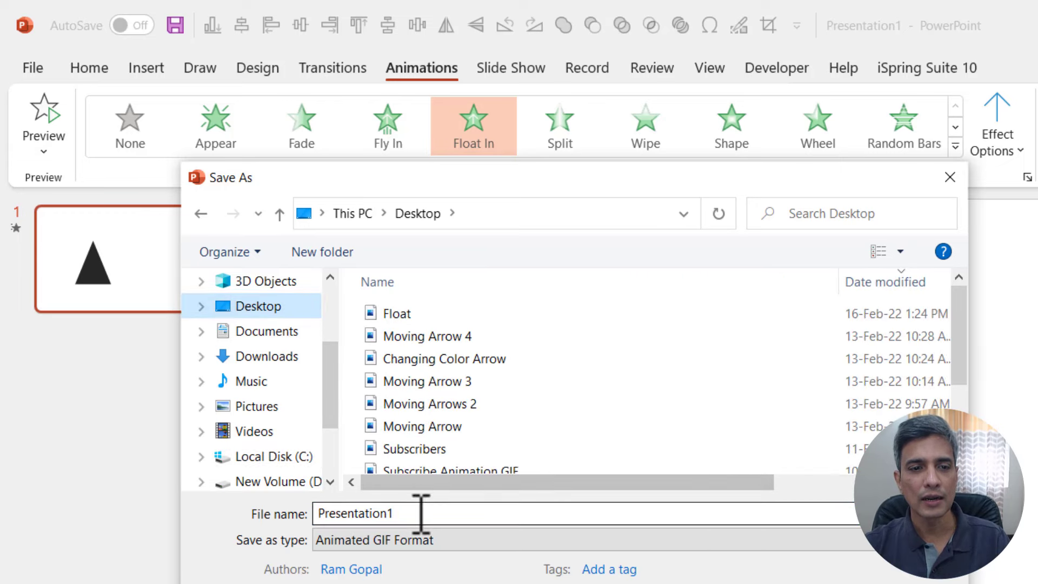
text(Sa)
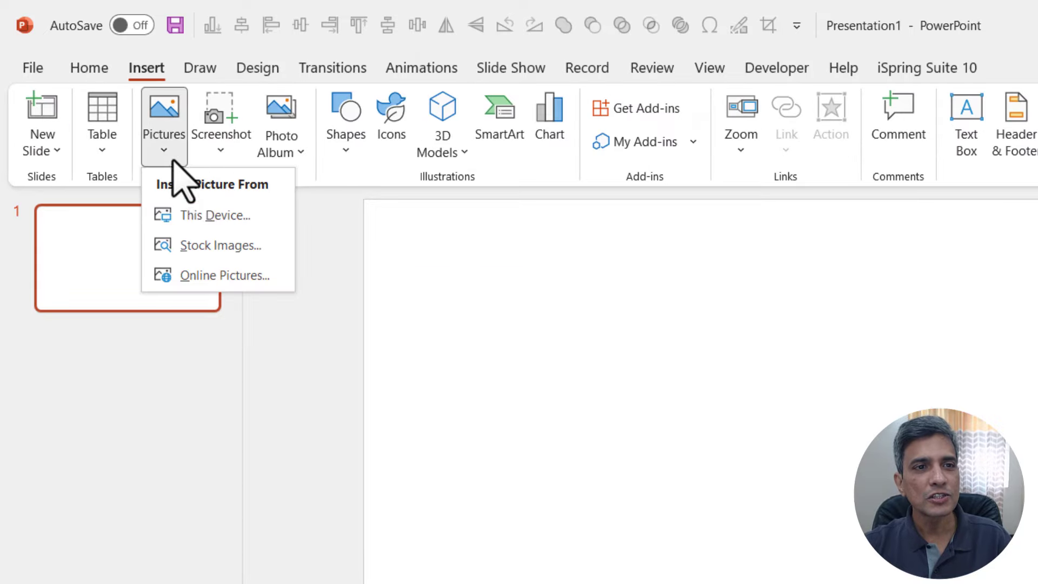
Insert the Sample animated GIF from the Desktop onto the blank slide
click(214, 216)
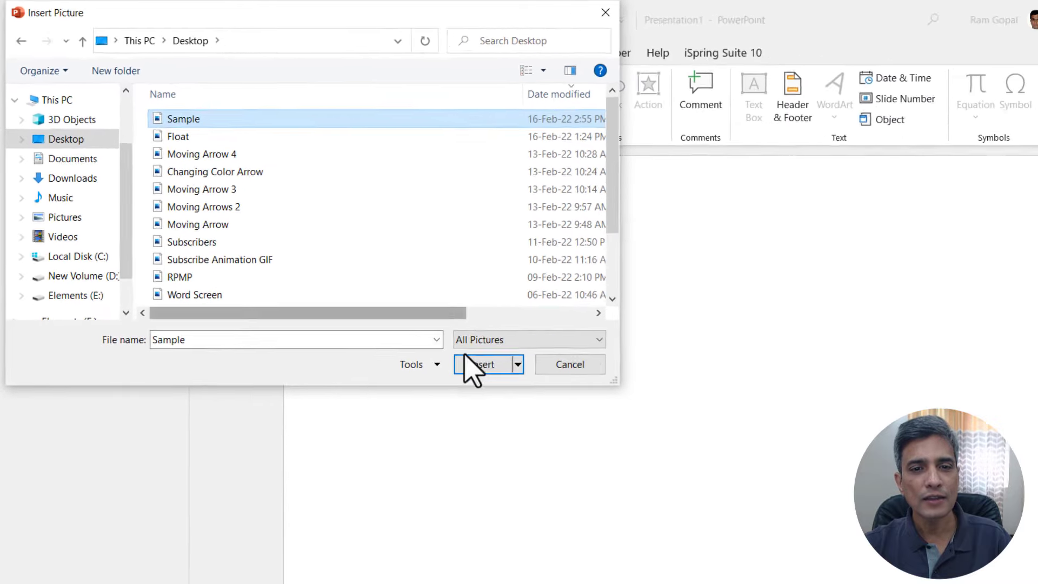
click(480, 365)
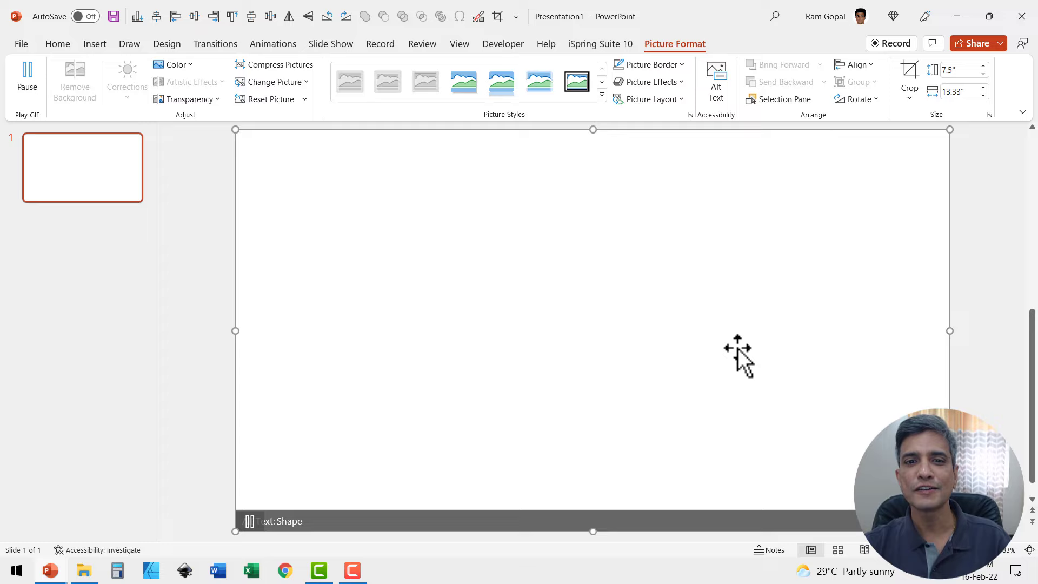
mouse_move(801, 345)
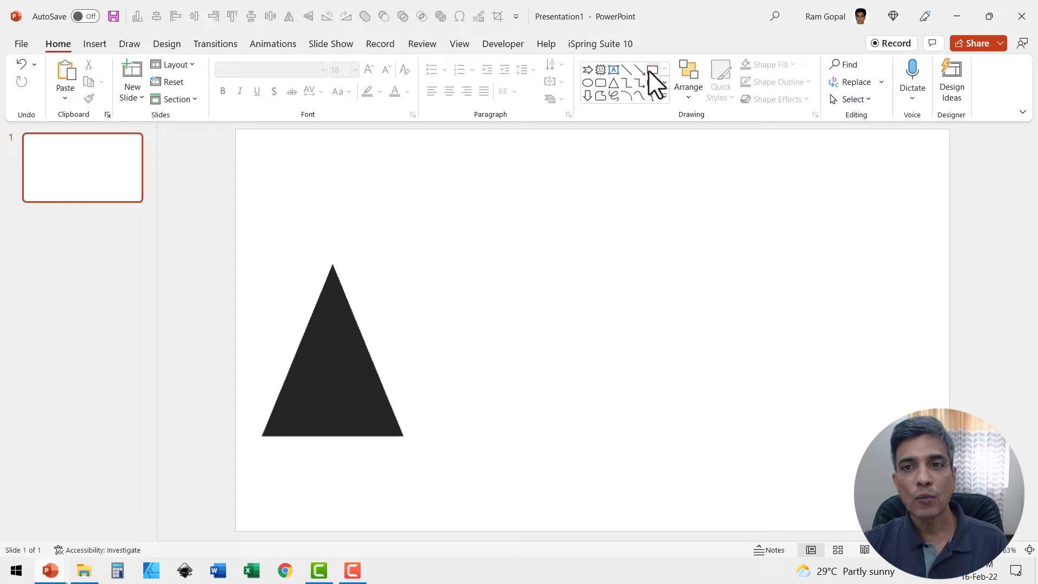
Draw the rectangle outline and move triangle GIF copies onto its sides, pointing clockwise
drag(503, 264, 865, 455)
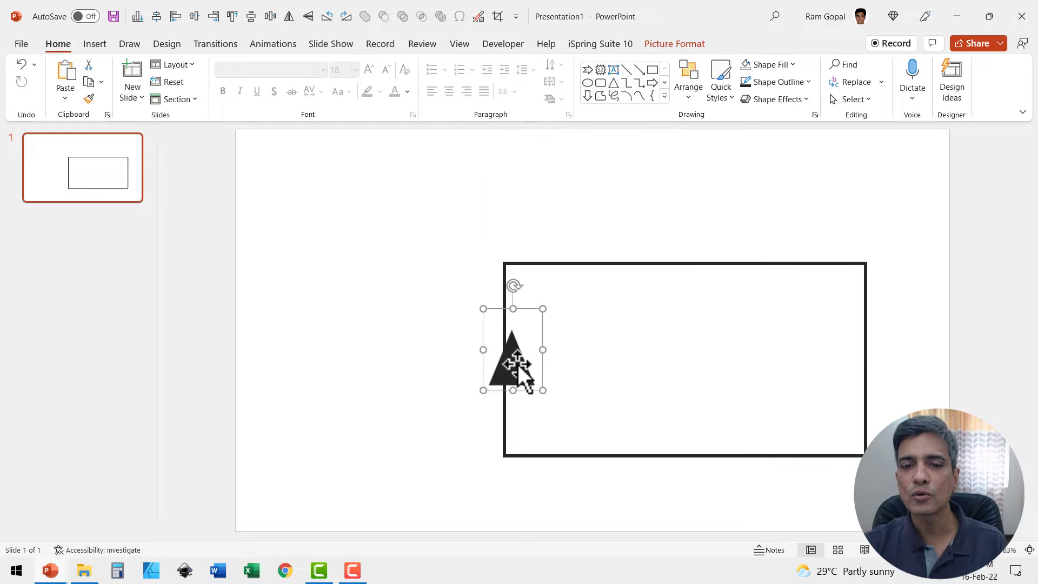
drag(513, 358, 655, 275)
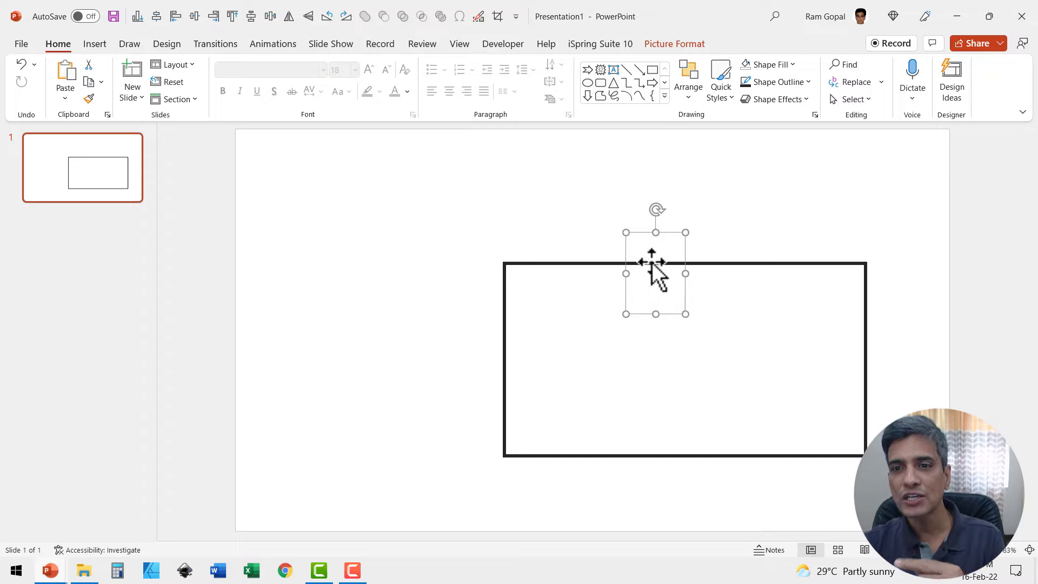
mouse_move(299, 50)
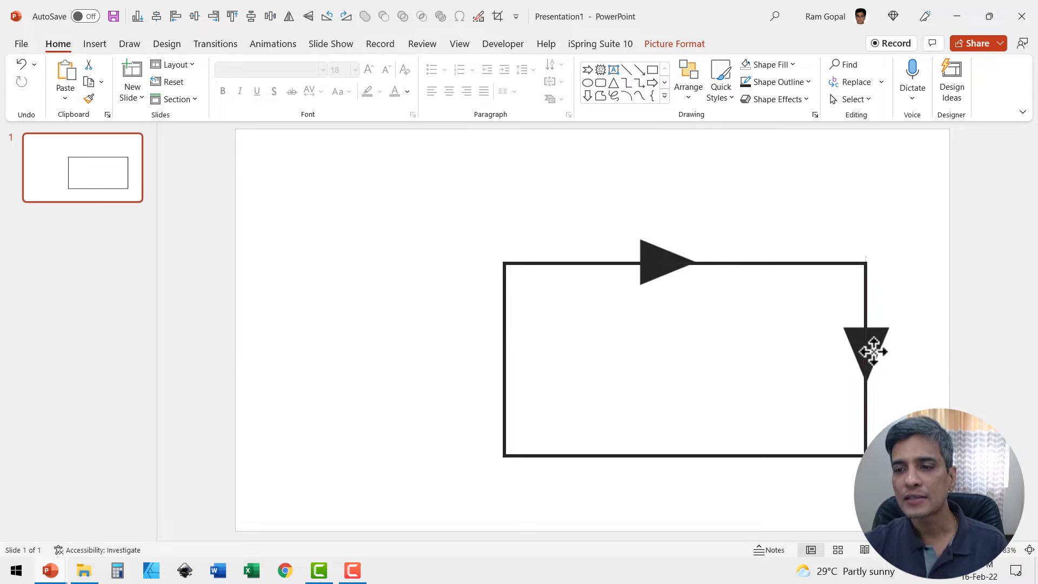
click(868, 351)
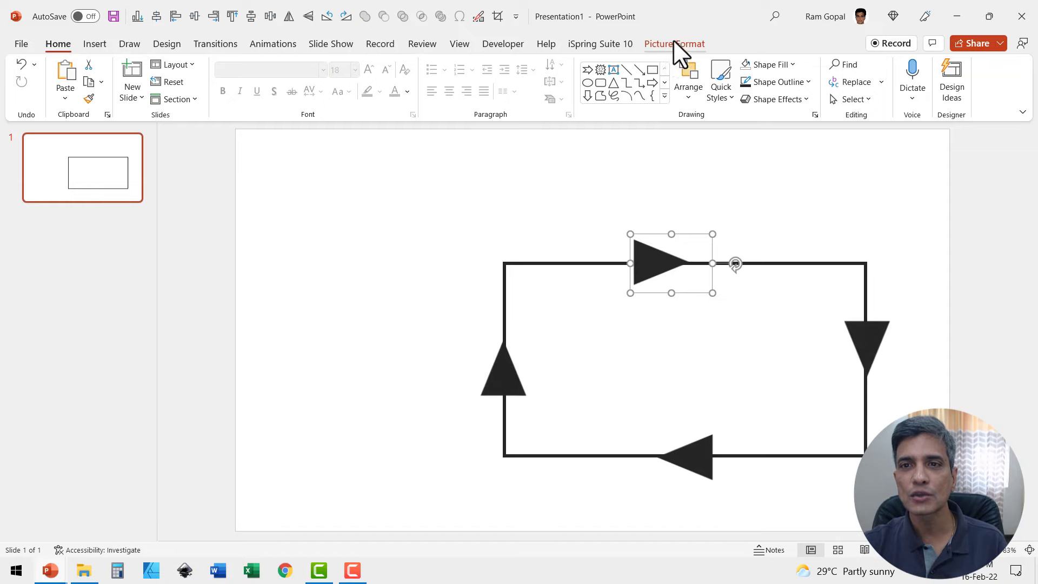
Recolor the top arrow green from the Picture Format Color options
click(174, 65)
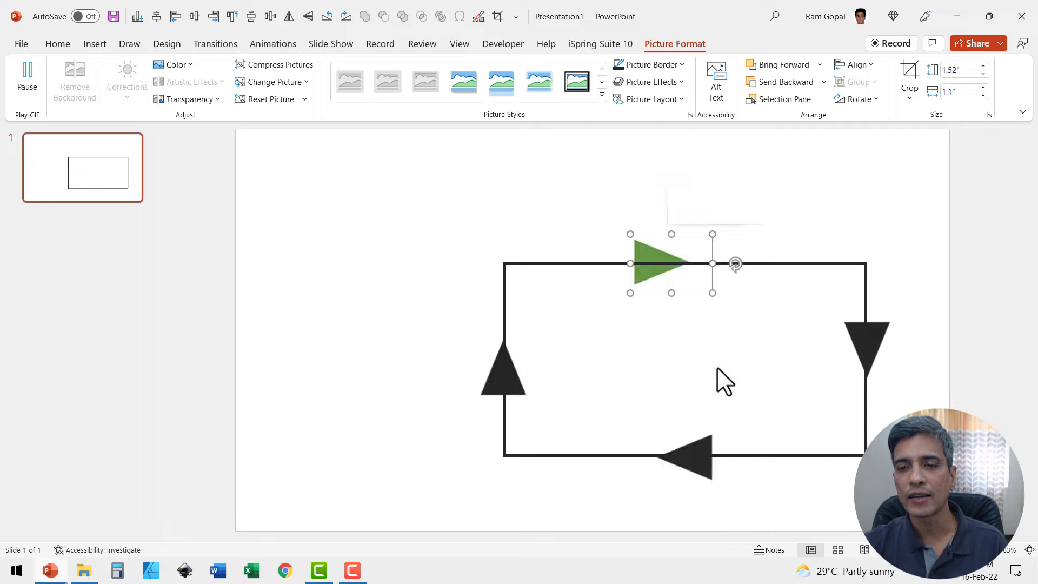
mouse_move(886, 386)
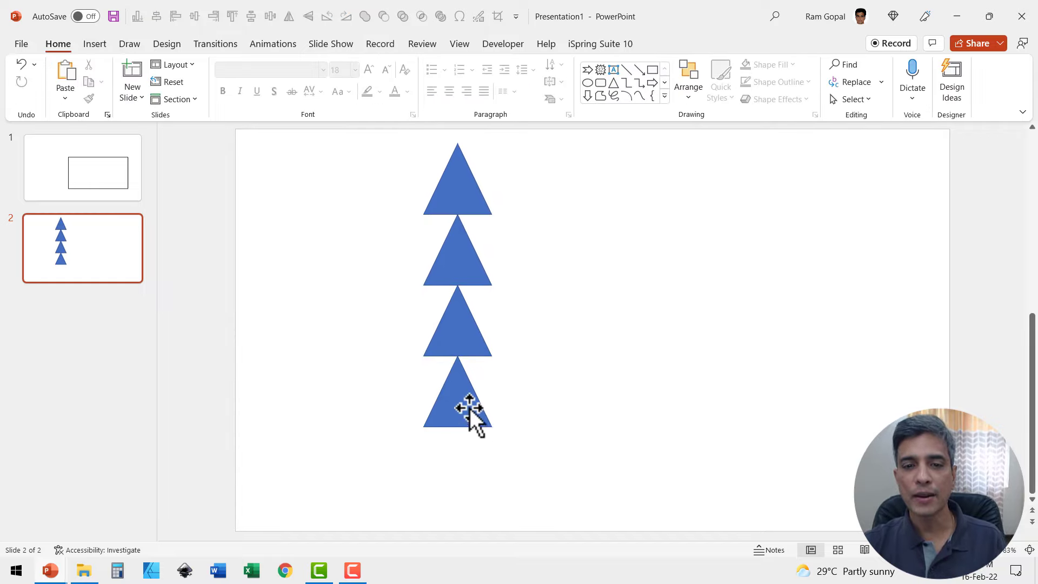
Give the four stacked triangles a Float In animation starting After Previous
click(461, 411)
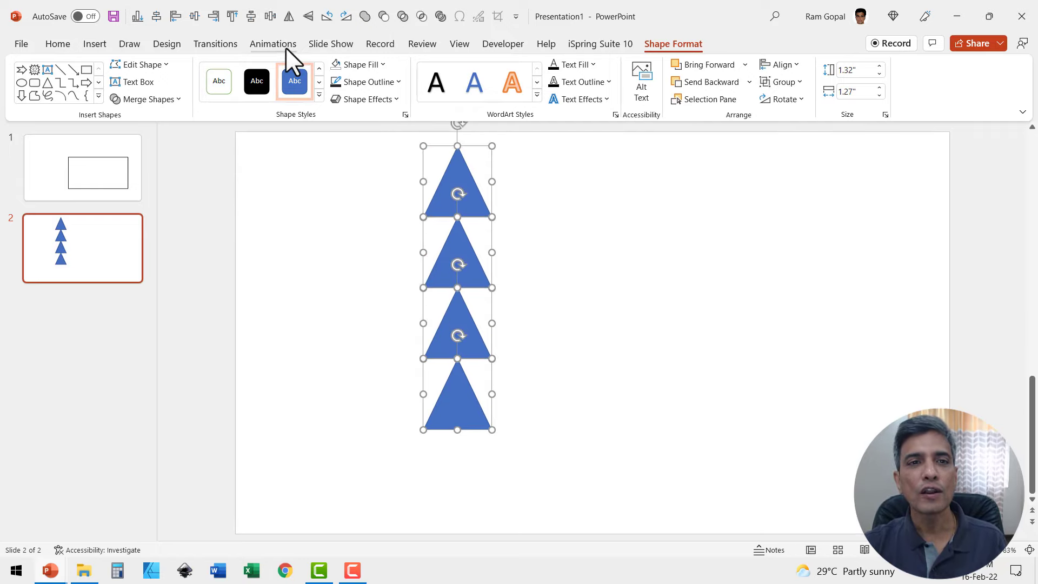
click(274, 44)
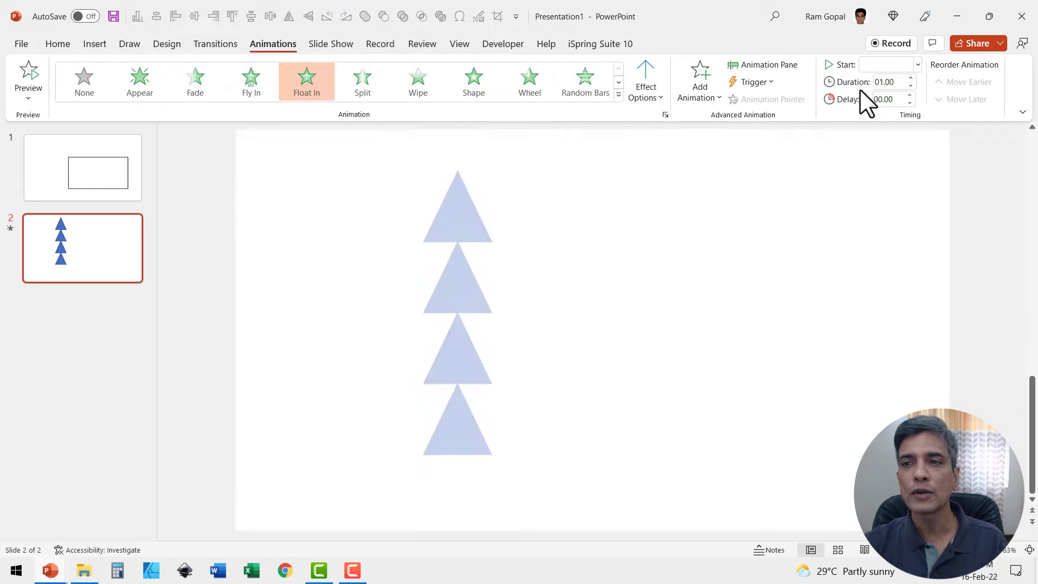
click(917, 65)
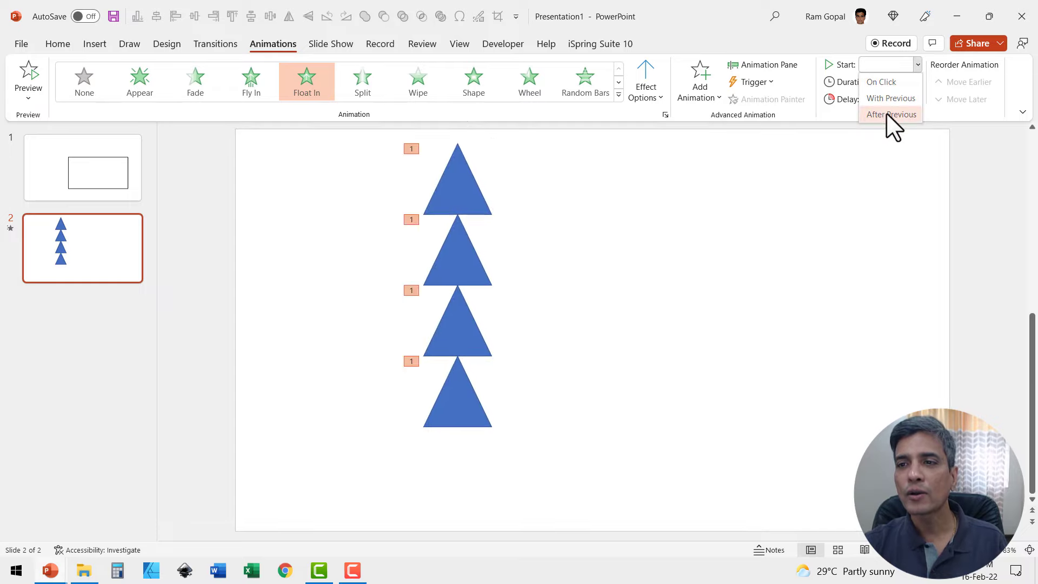
click(892, 114)
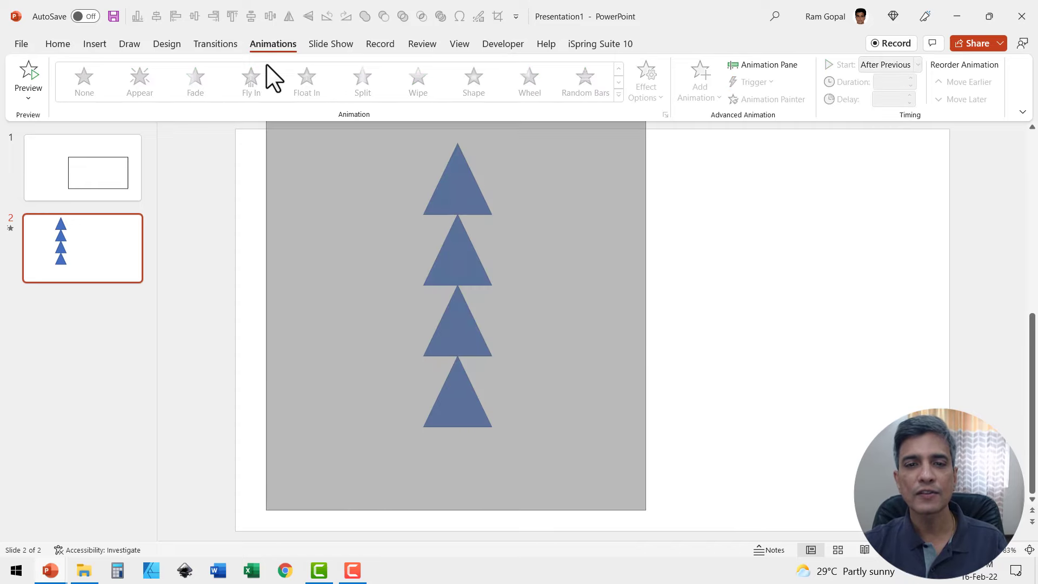
Change the triangles' Shape Fill to black from the Home ribbon
click(457, 340)
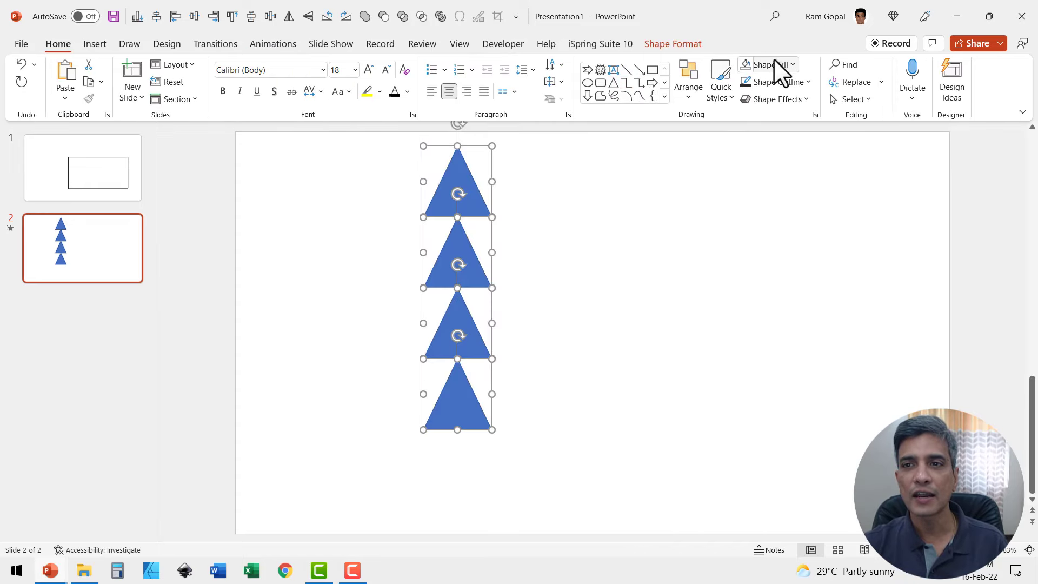
click(763, 65)
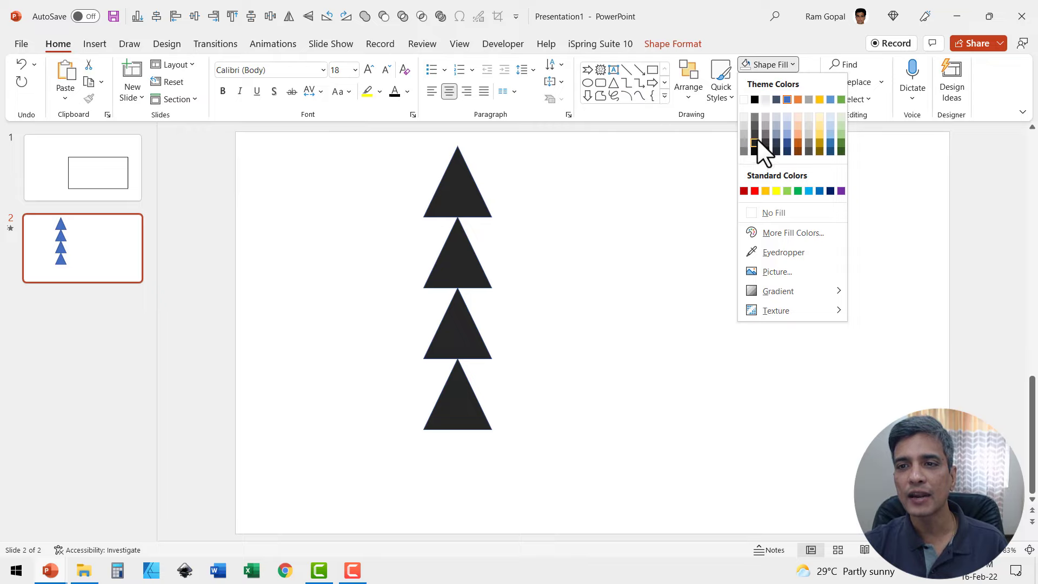
click(753, 143)
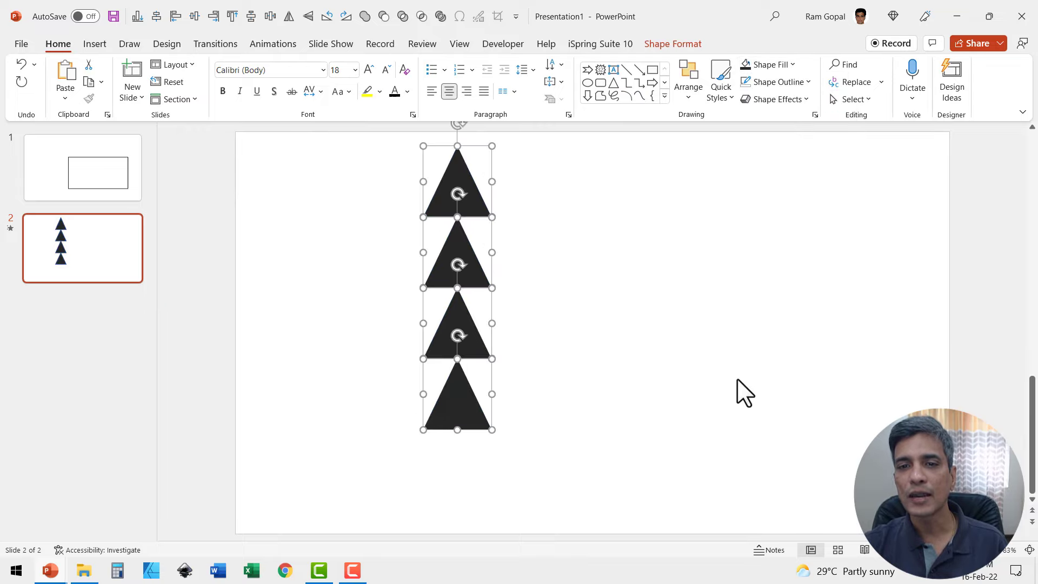
mouse_move(660, 410)
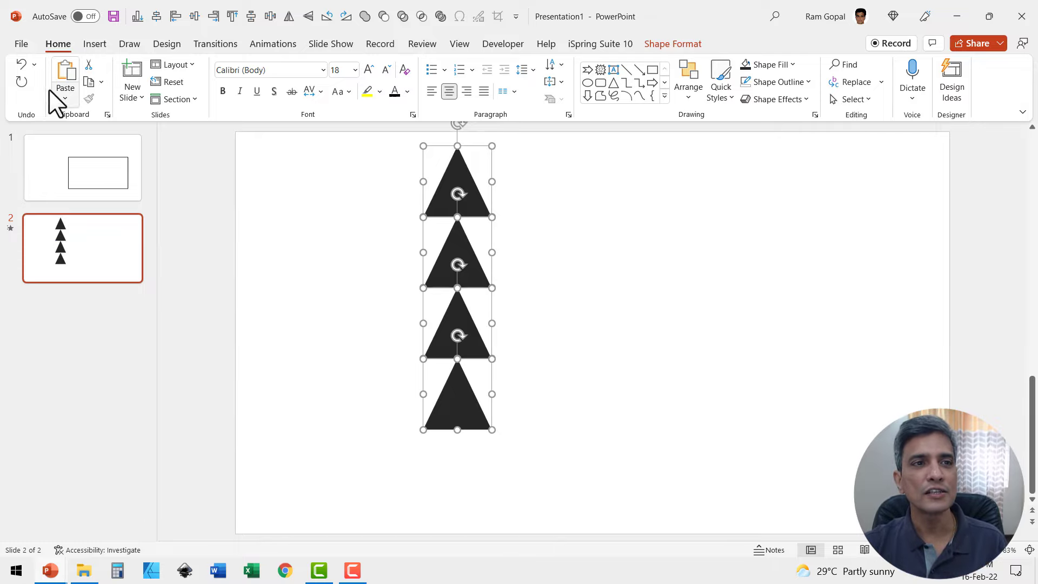
Export the slides as a transparent animated GIF named Sample 1 saved to the Desktop
click(21, 43)
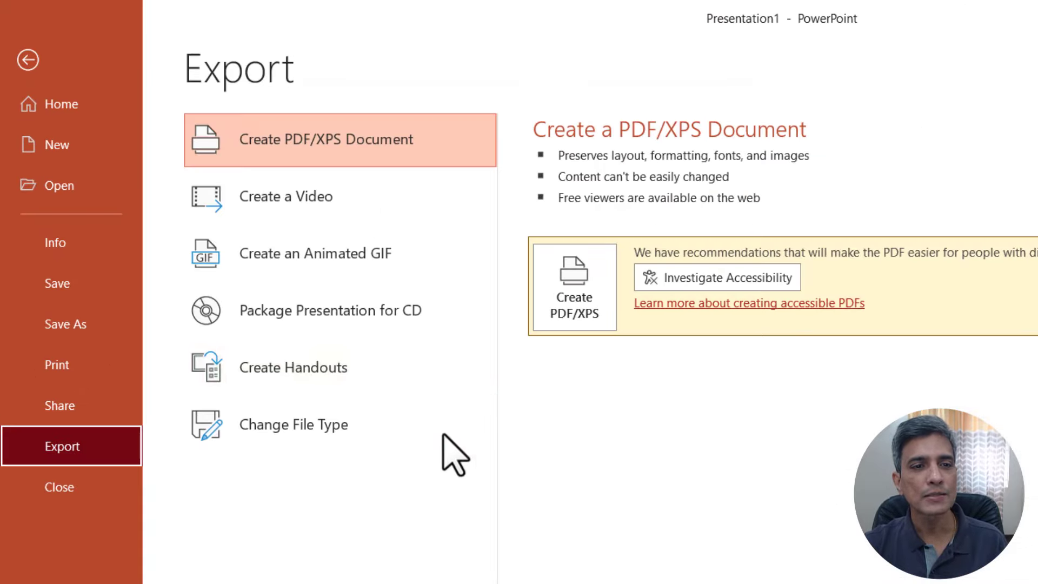
click(315, 253)
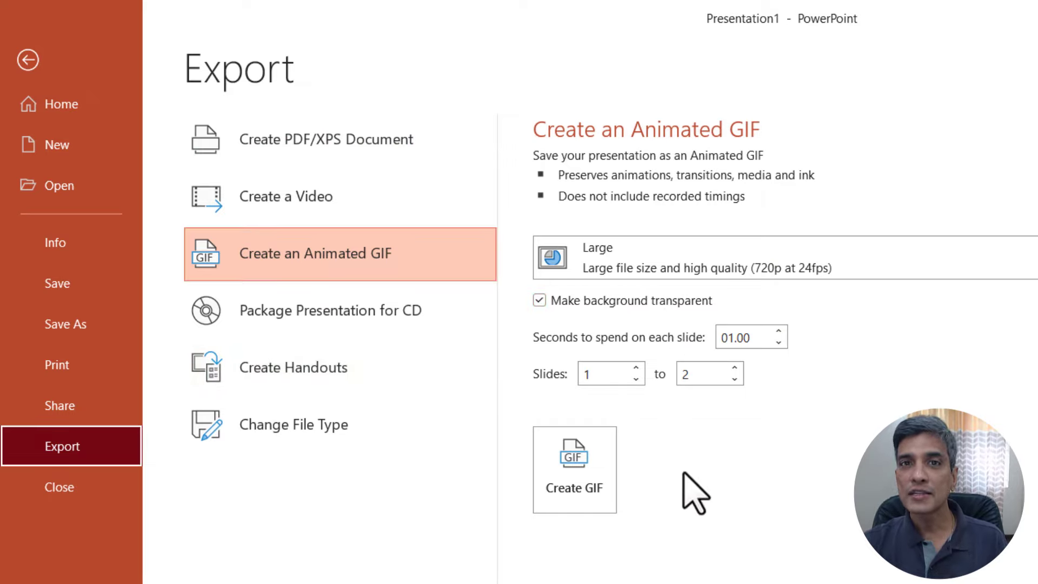
click(600, 374)
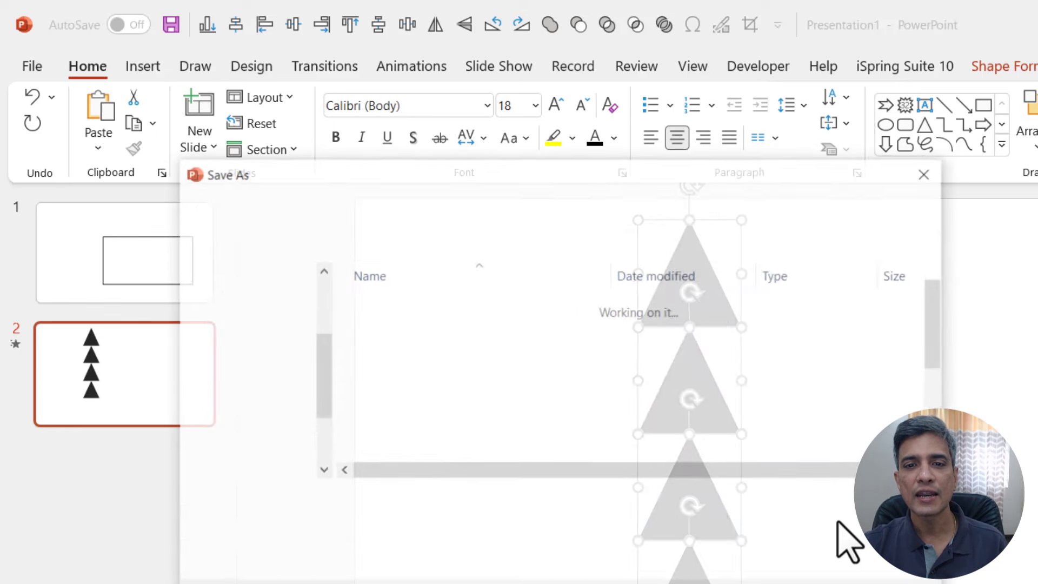
text(Sample 1)
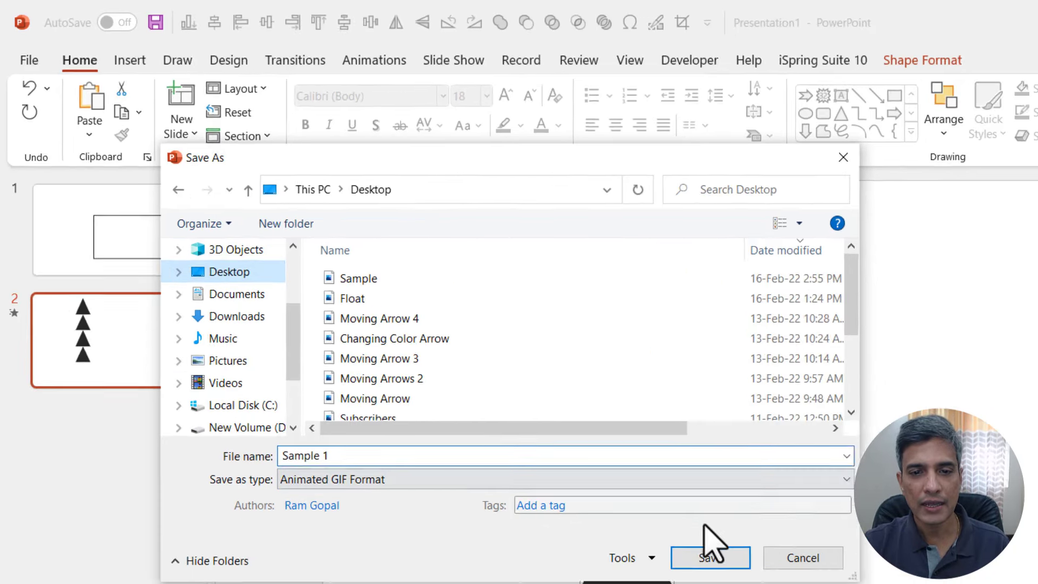
click(709, 573)
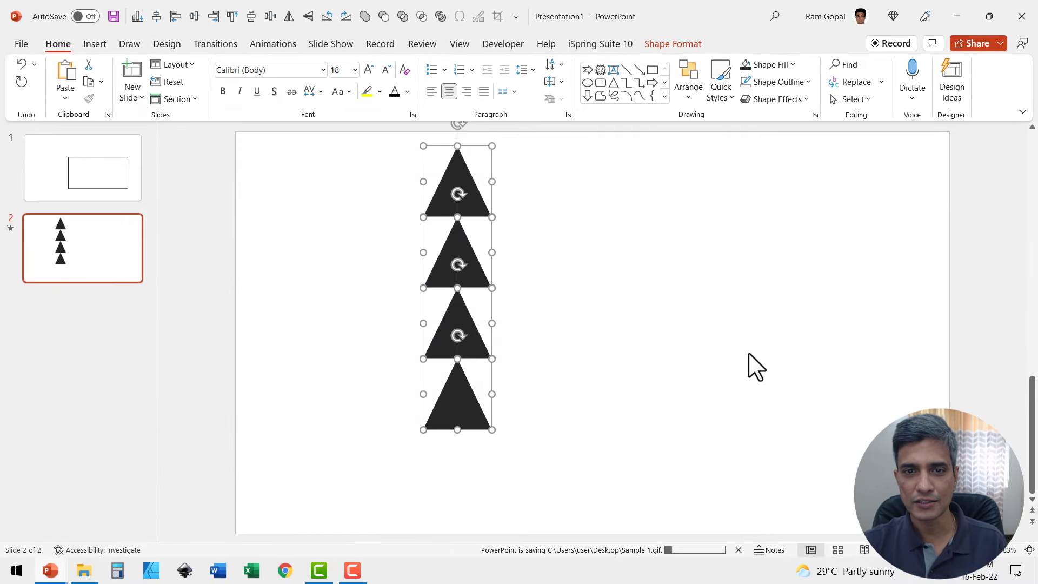
mouse_move(507, 361)
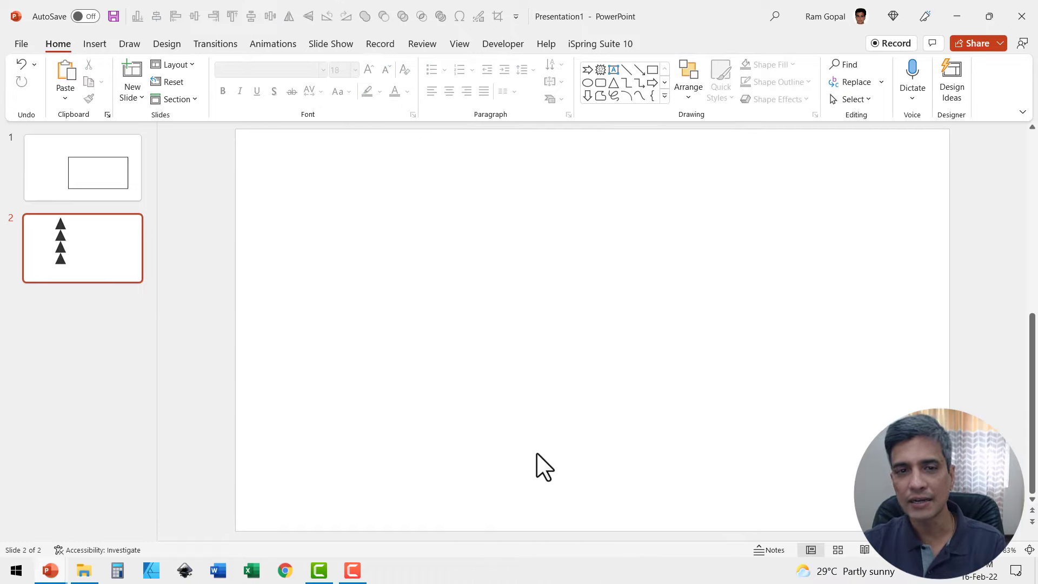
Insert the Sample 1 GIF from the Desktop onto the empty second slide
click(95, 44)
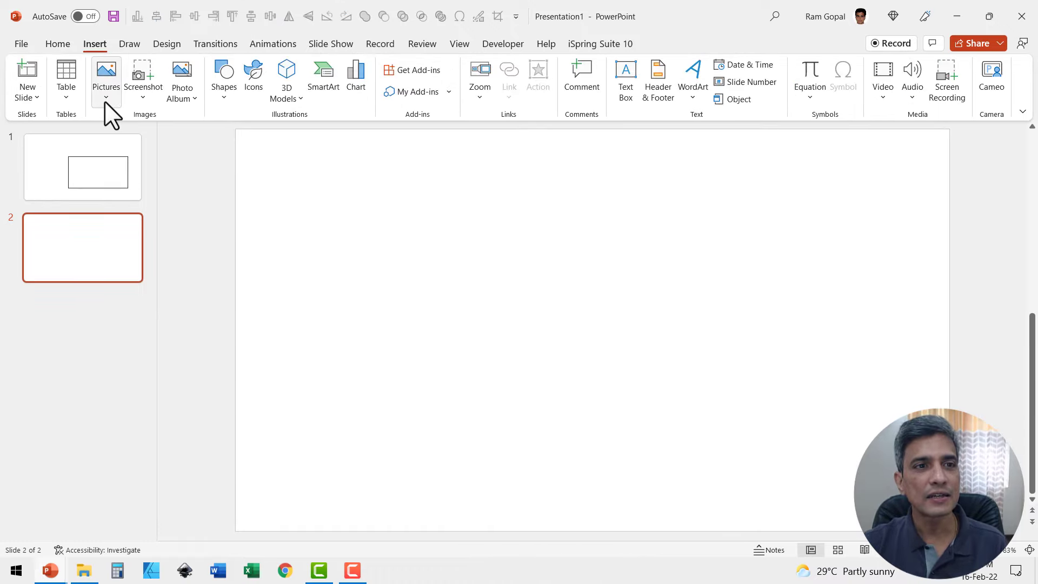
click(106, 70)
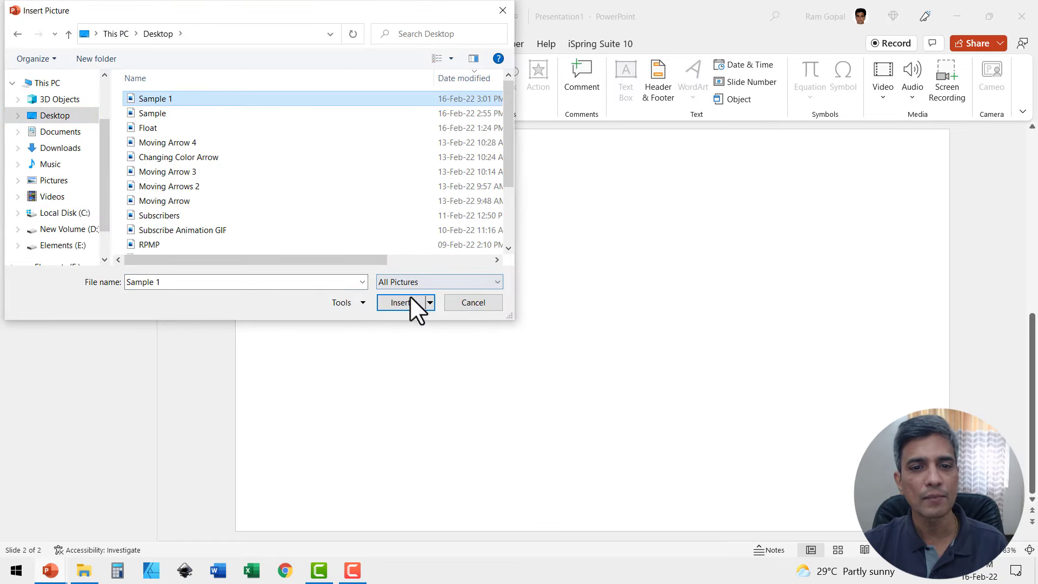
click(398, 303)
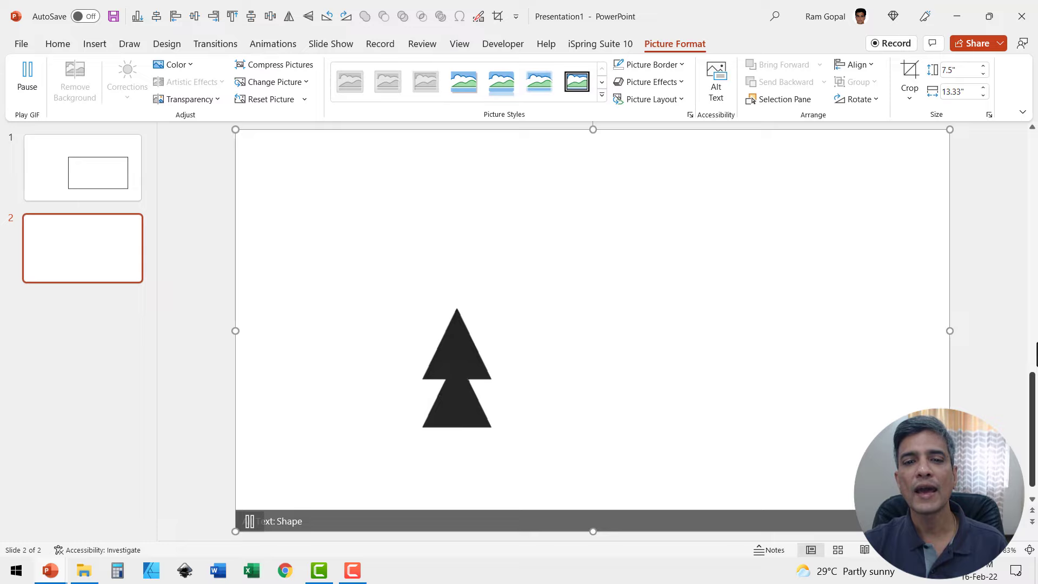